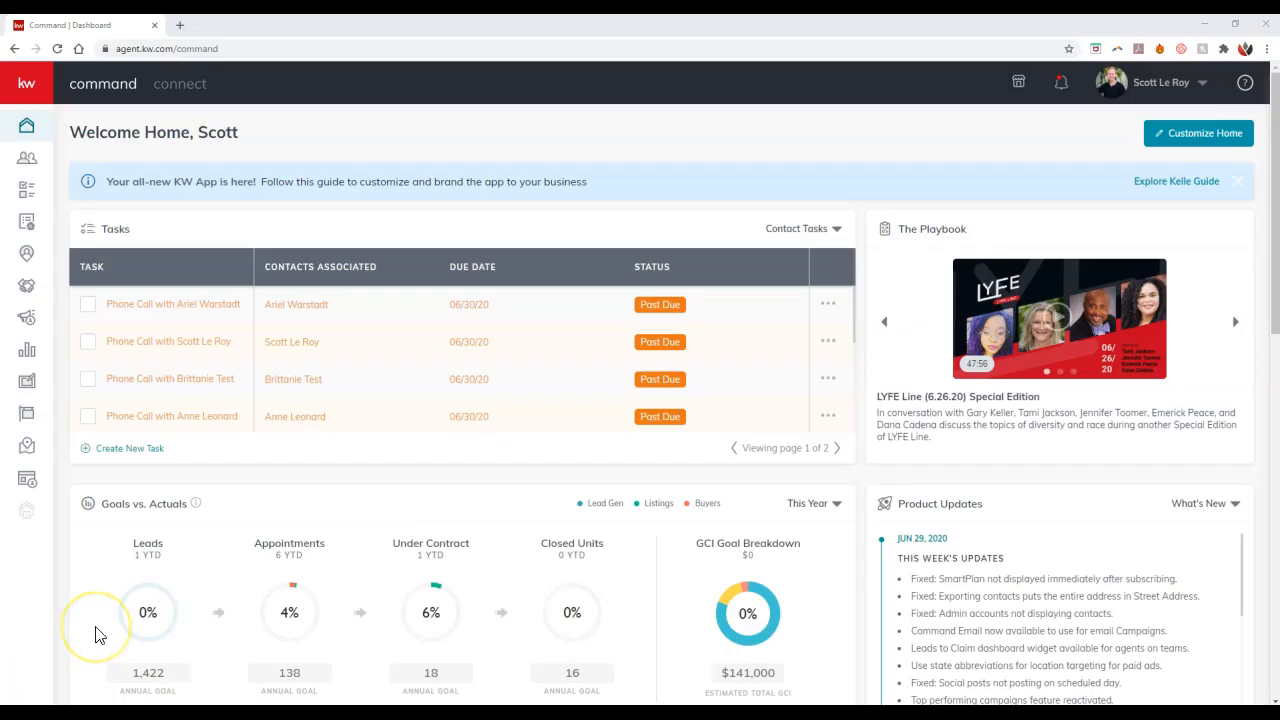
mouse_move(98, 634)
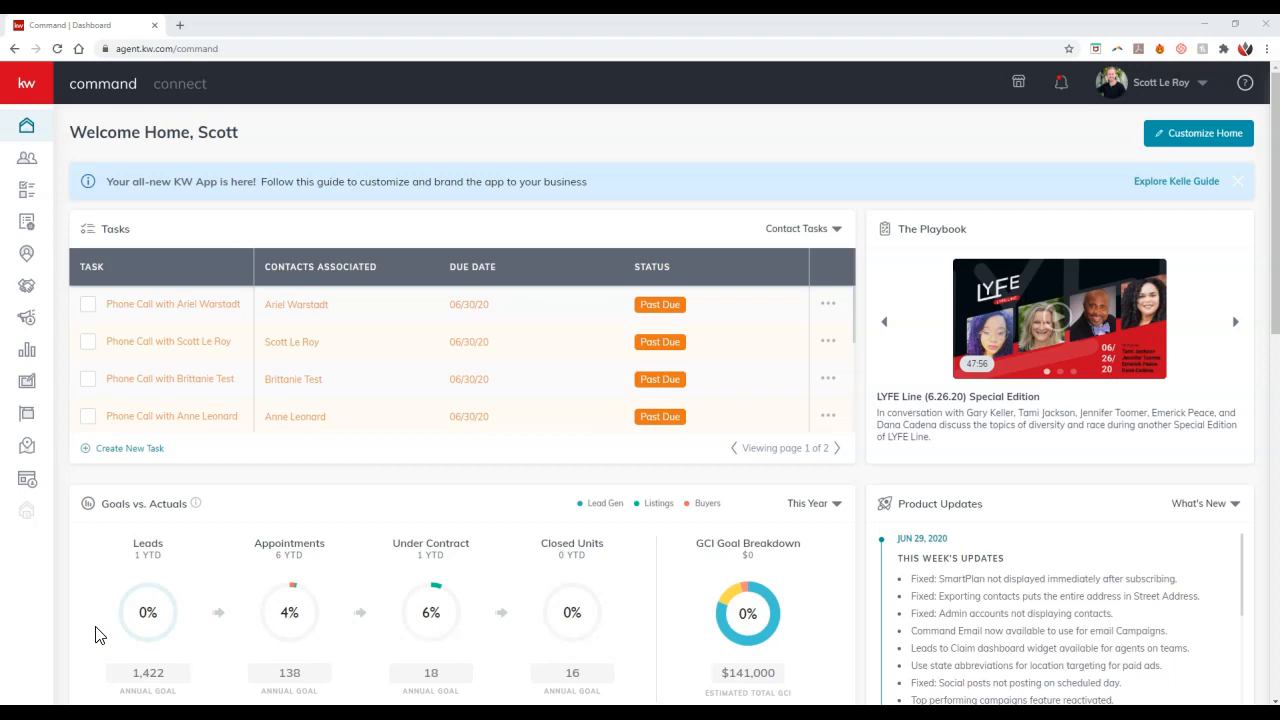
mouse_move(28, 160)
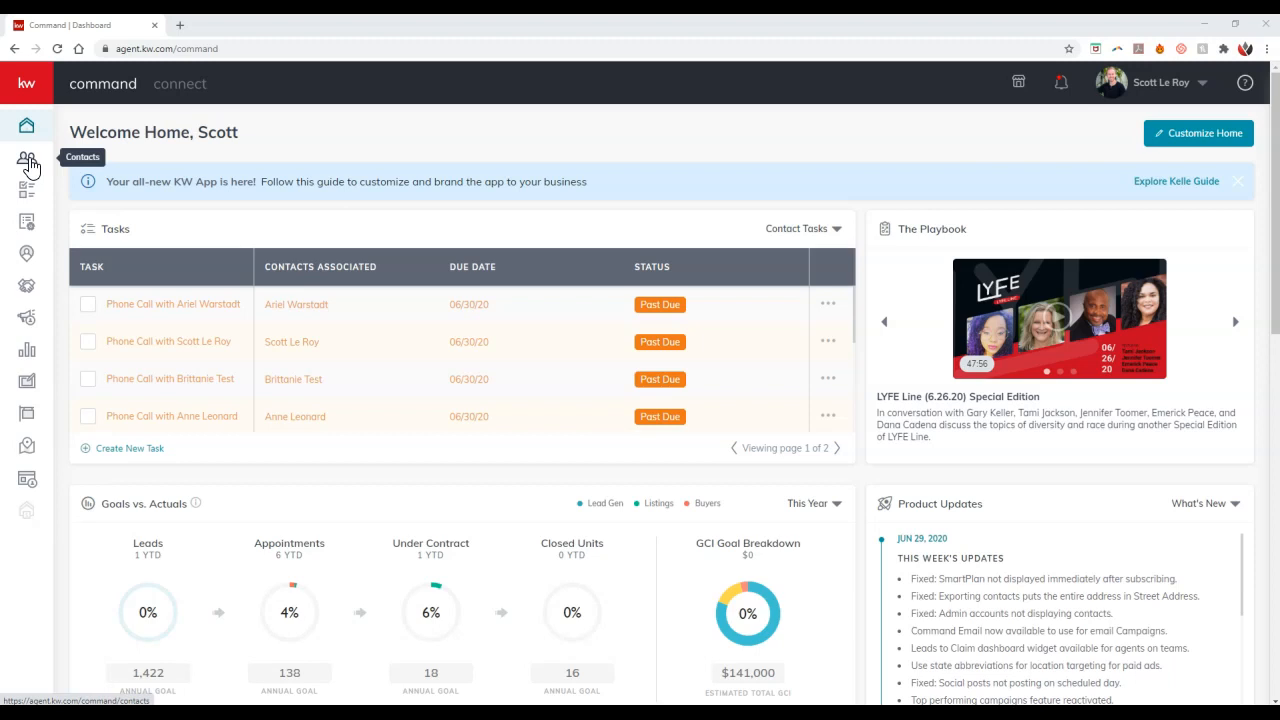
- Switch from the dashboard to the Contacts list via the left sidebar
left_click(28, 160)
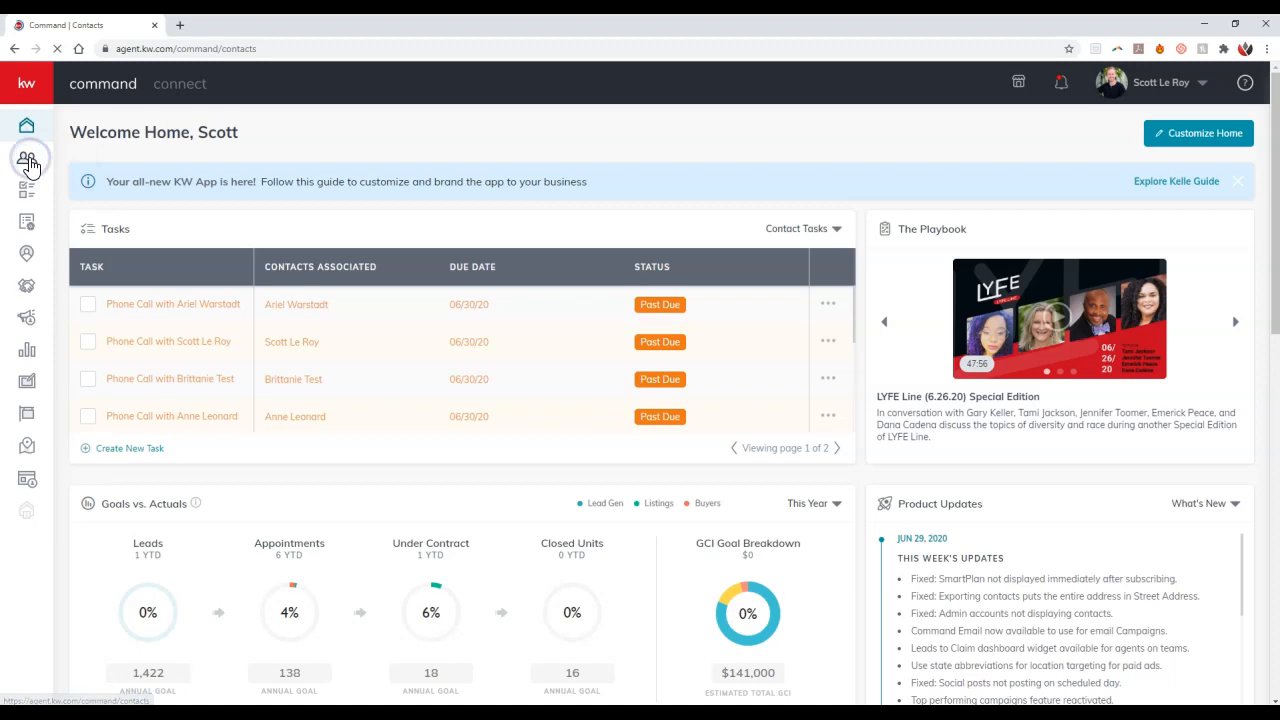
left_click(28, 158)
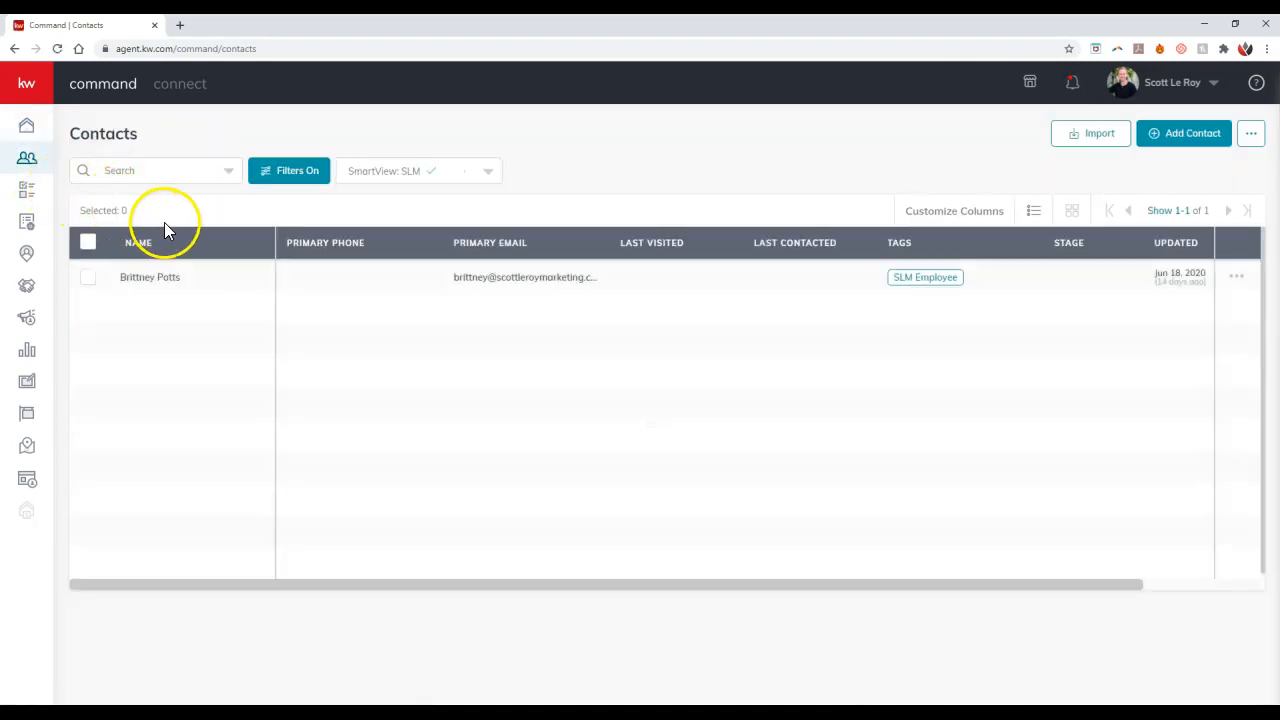
mouse_move(330, 290)
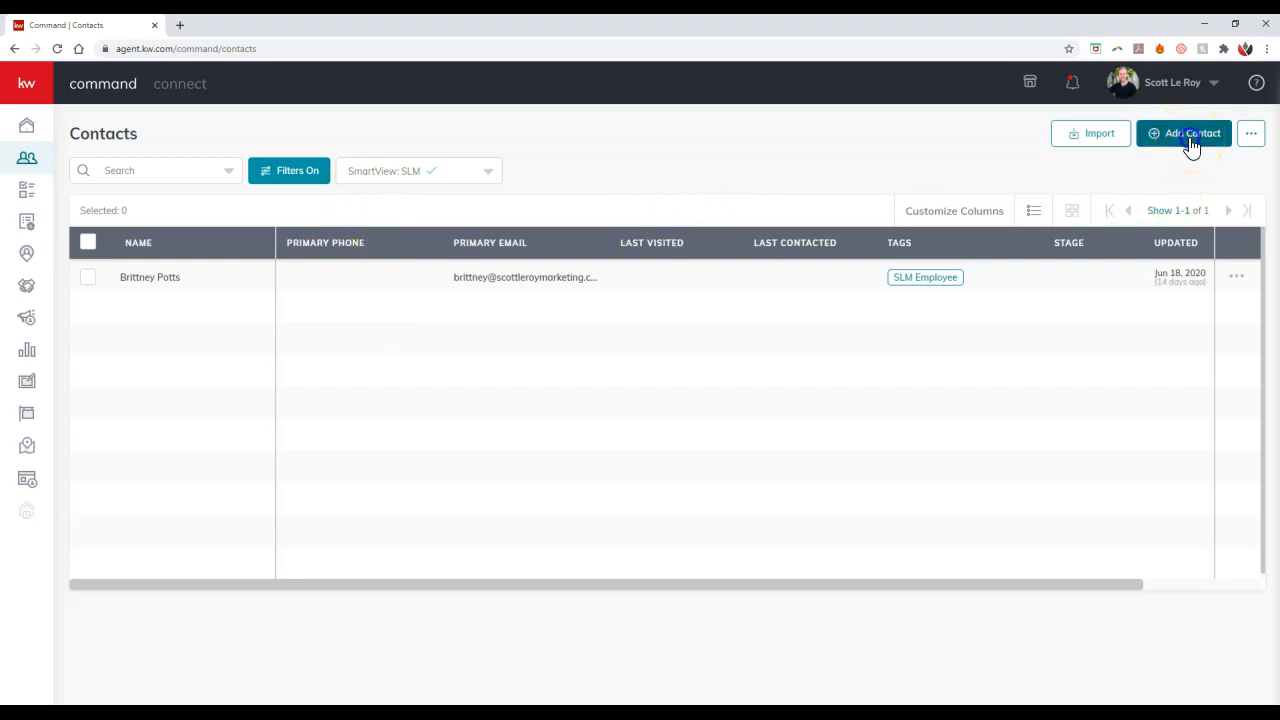
left_click(1184, 132)
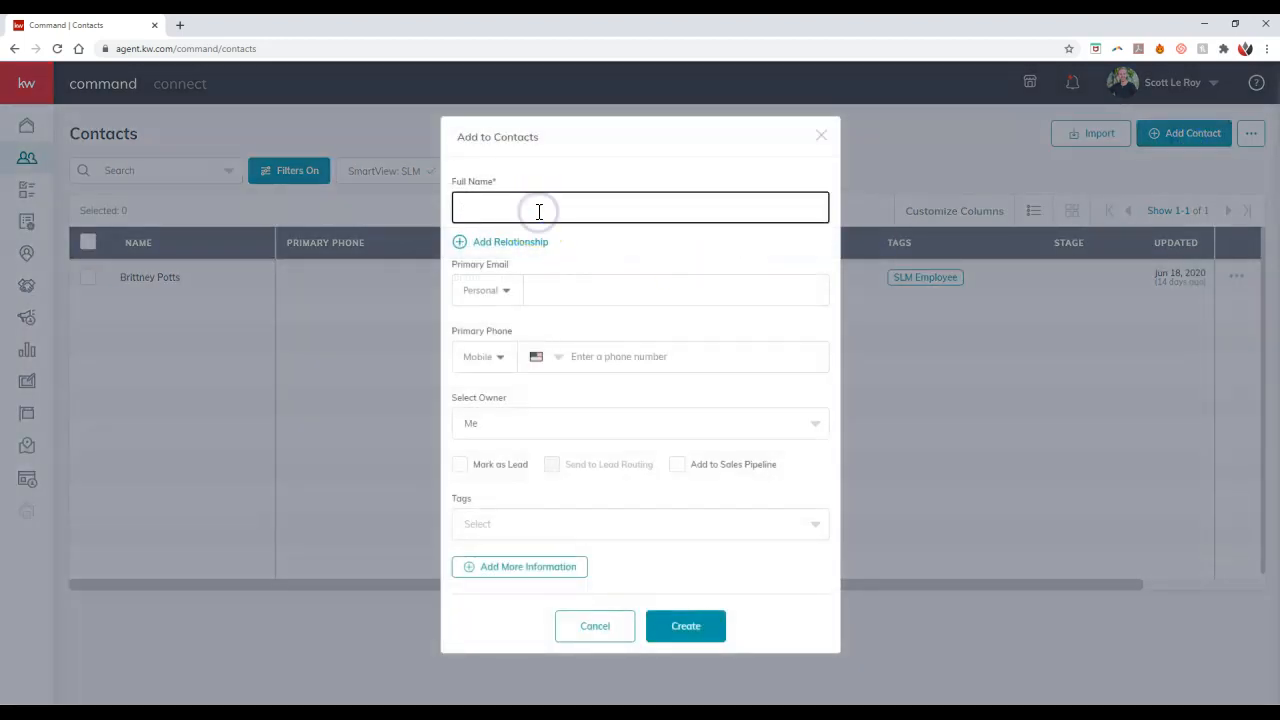
type("Leah A")
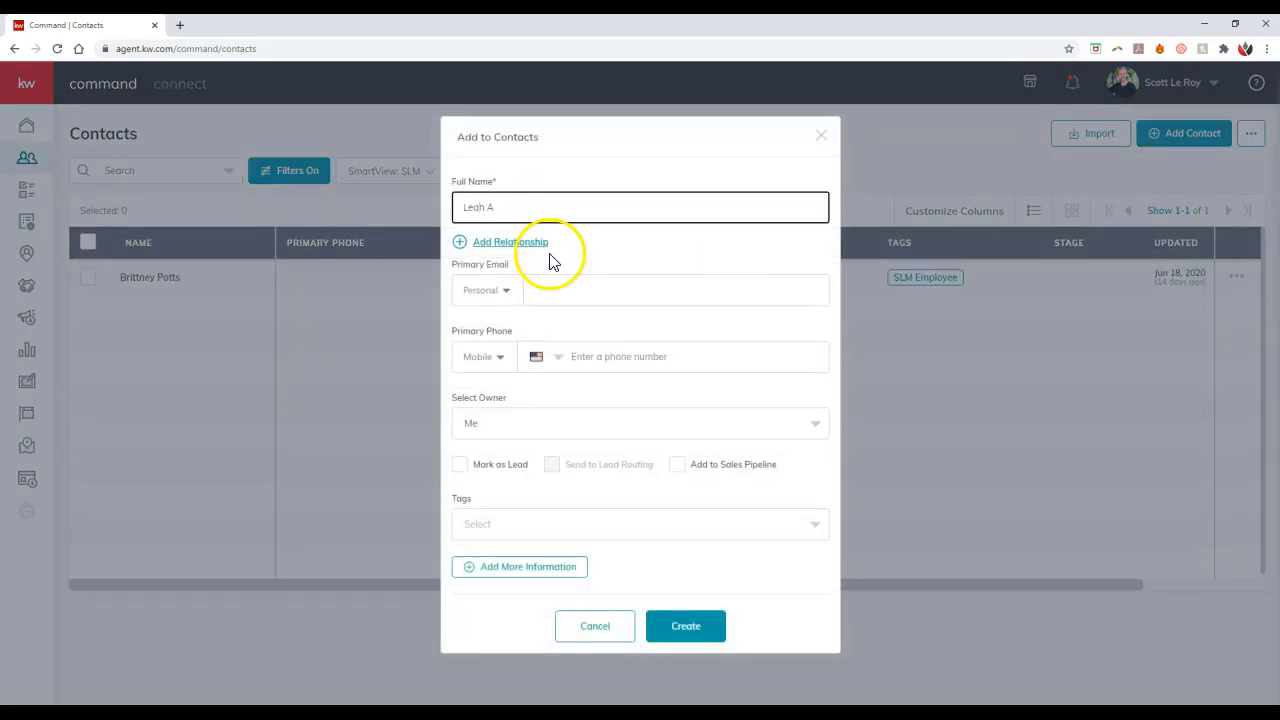
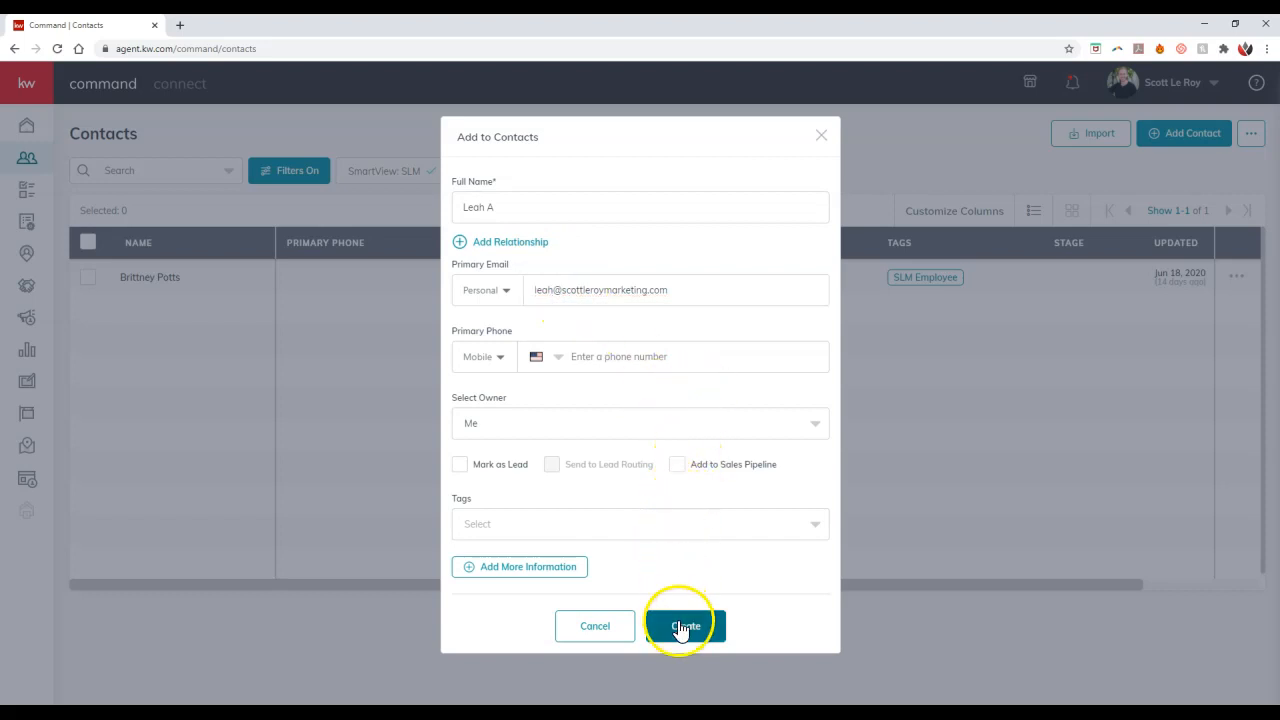
left_click(684, 624)
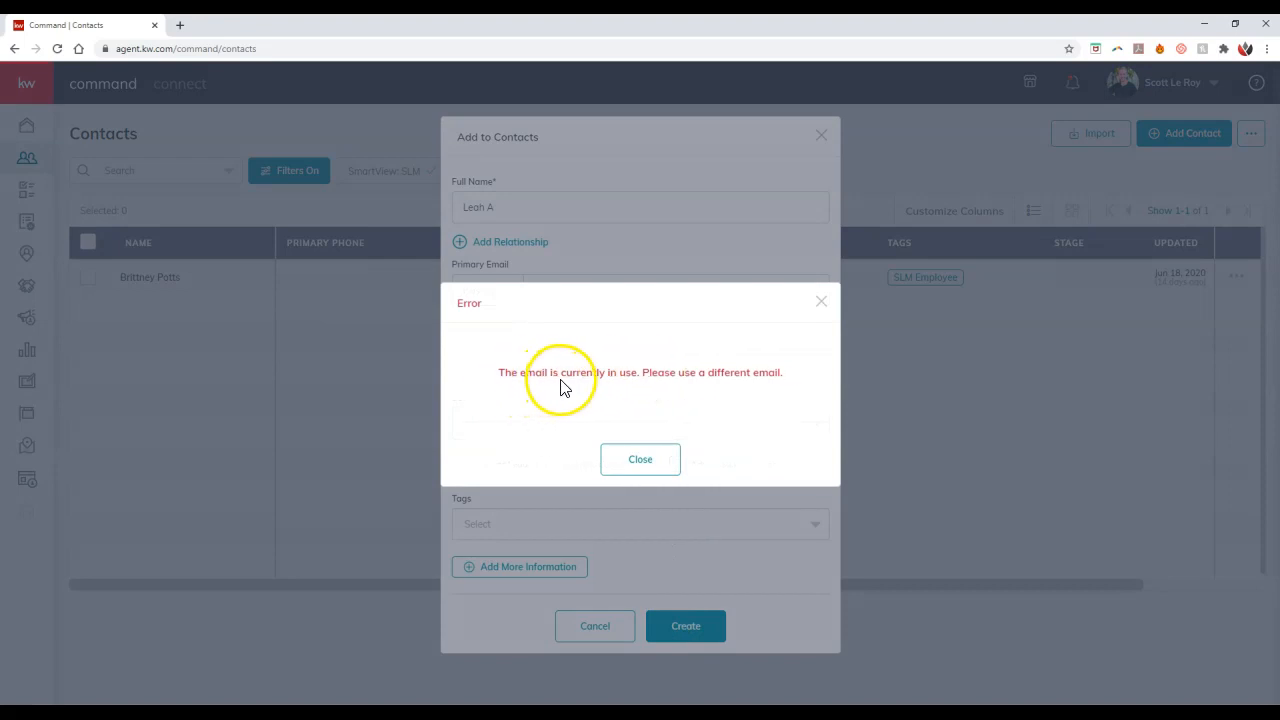
mouse_move(692, 390)
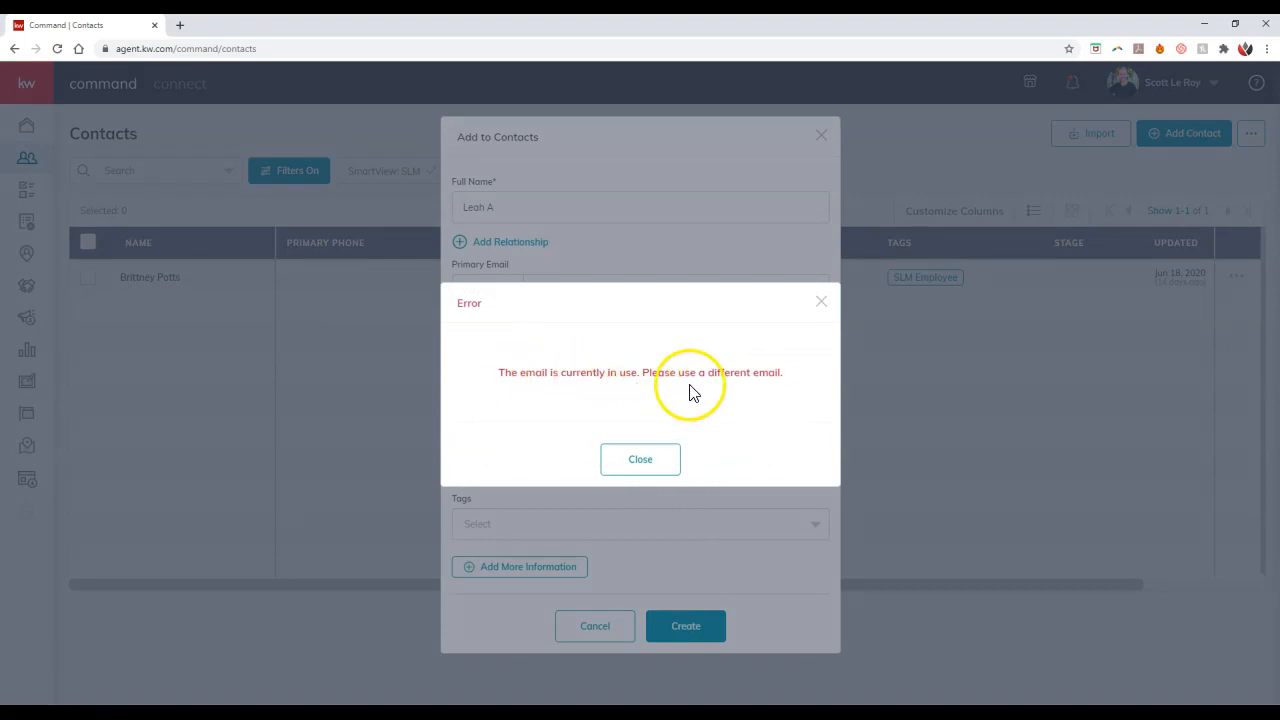
left_click(640, 458)
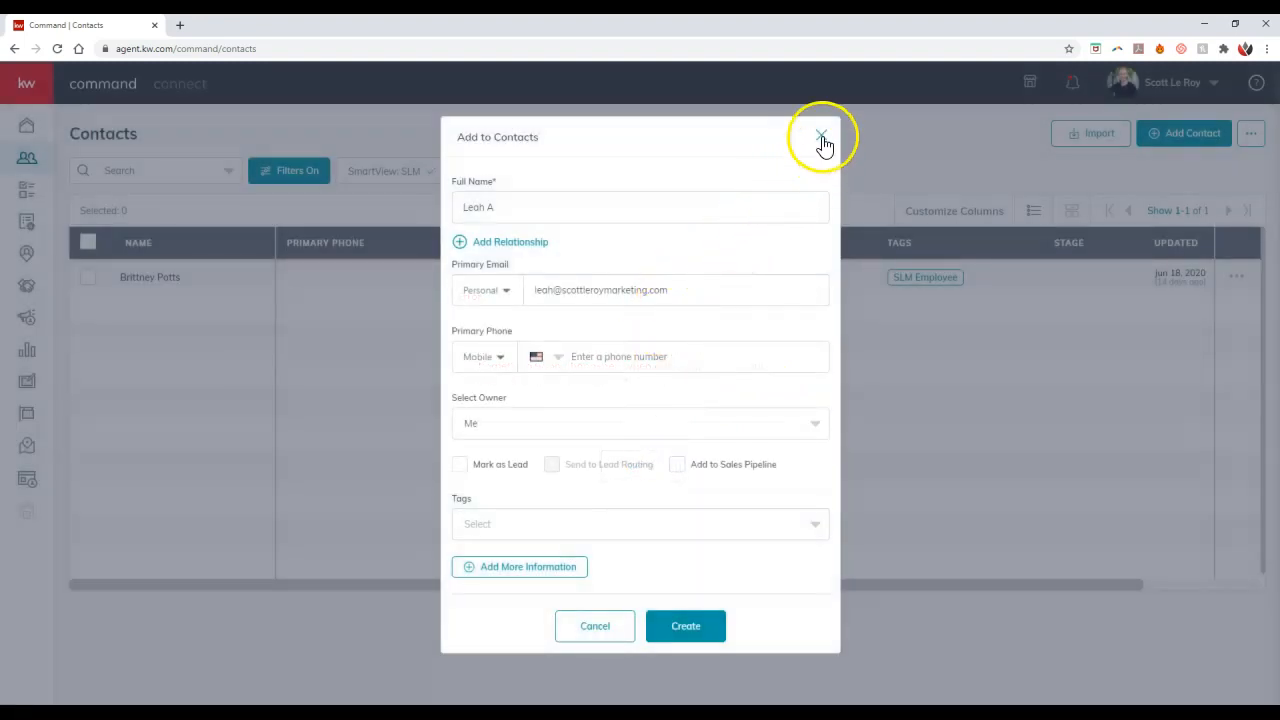
left_click(820, 136)
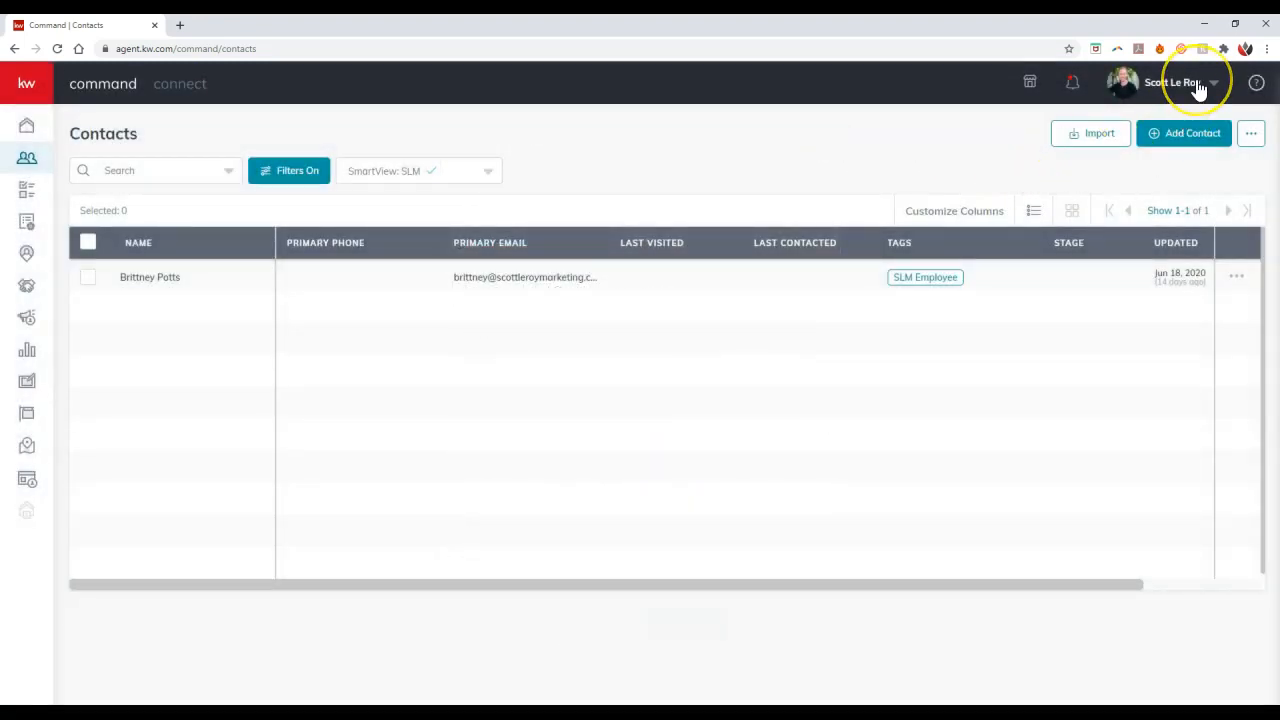
- Go to the account Settings from the profile menu at top right
left_click(1172, 82)
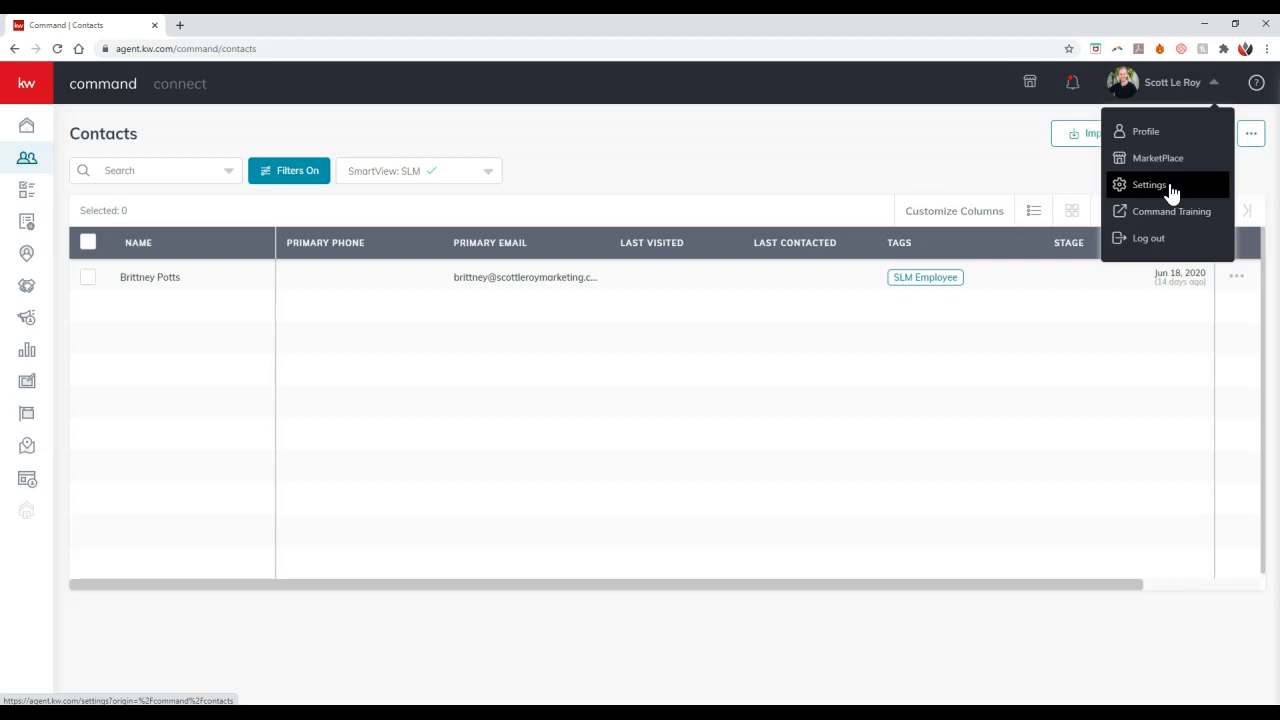
left_click(1148, 184)
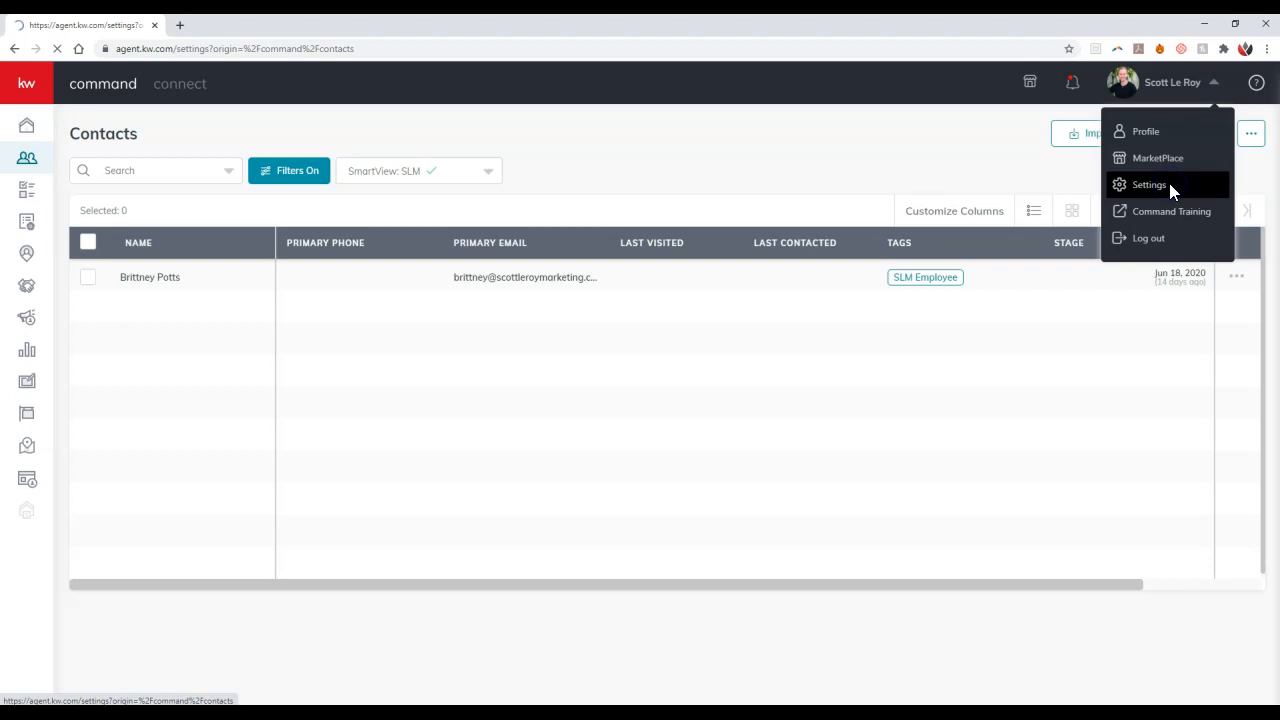
- Reach Contact Archive under Command Settings > Contacts, showing archived contact Leah
left_click(1148, 184)
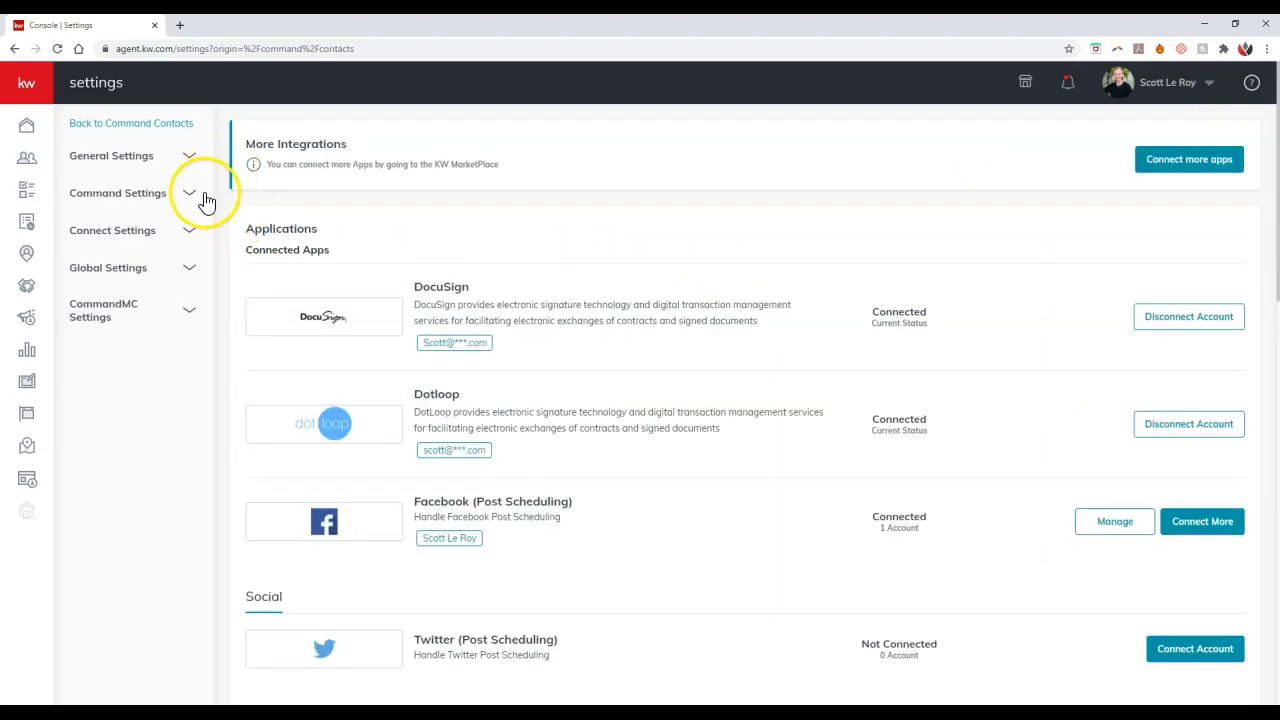
mouse_move(180, 232)
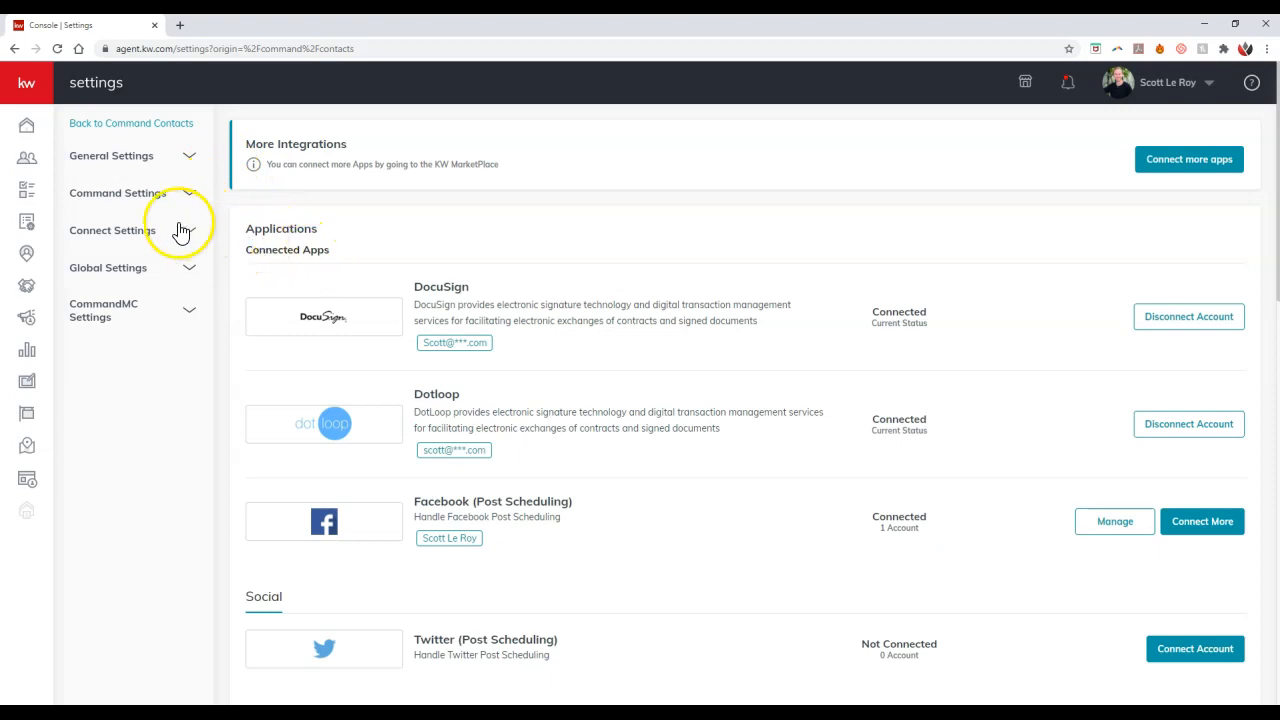
left_click(116, 192)
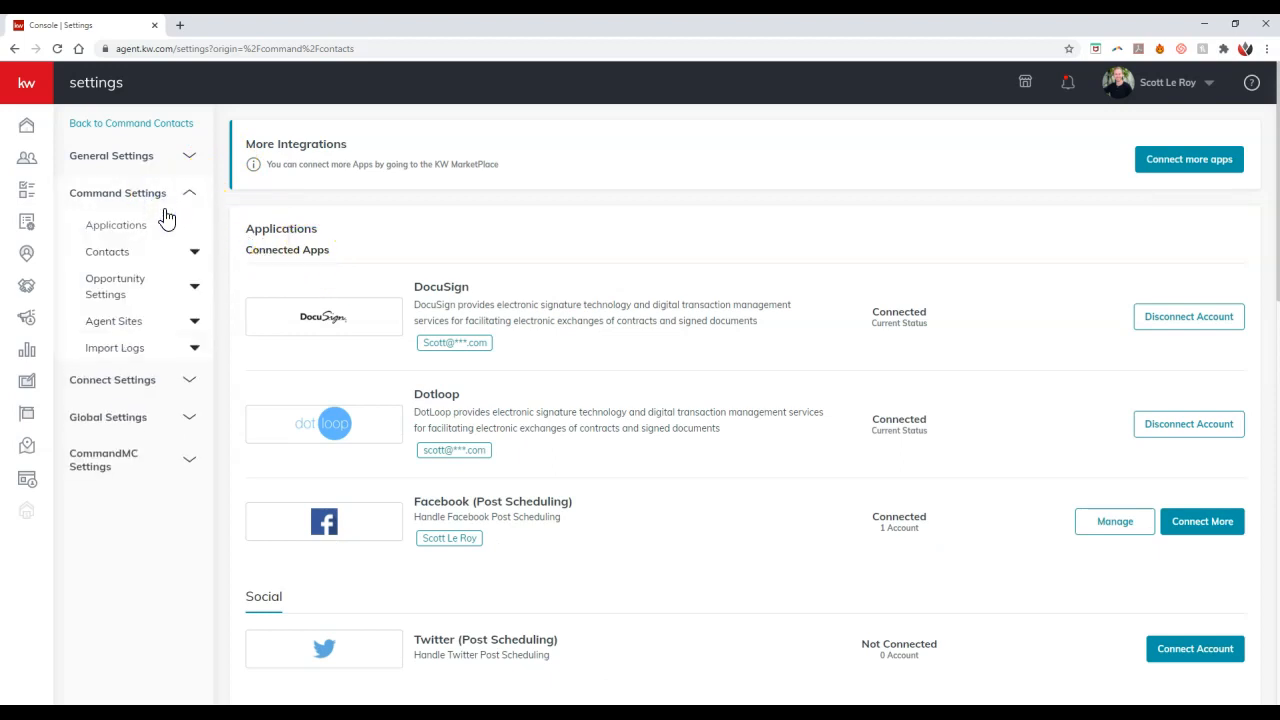
left_click(108, 252)
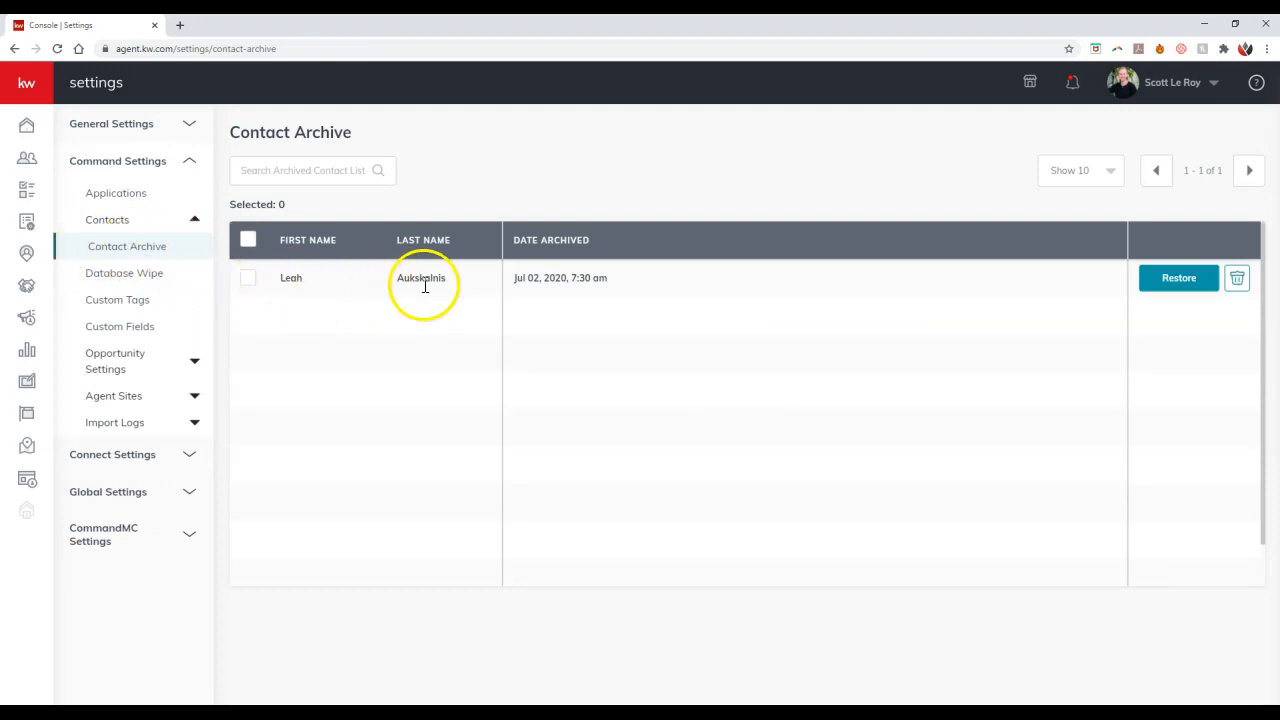
mouse_move(288, 292)
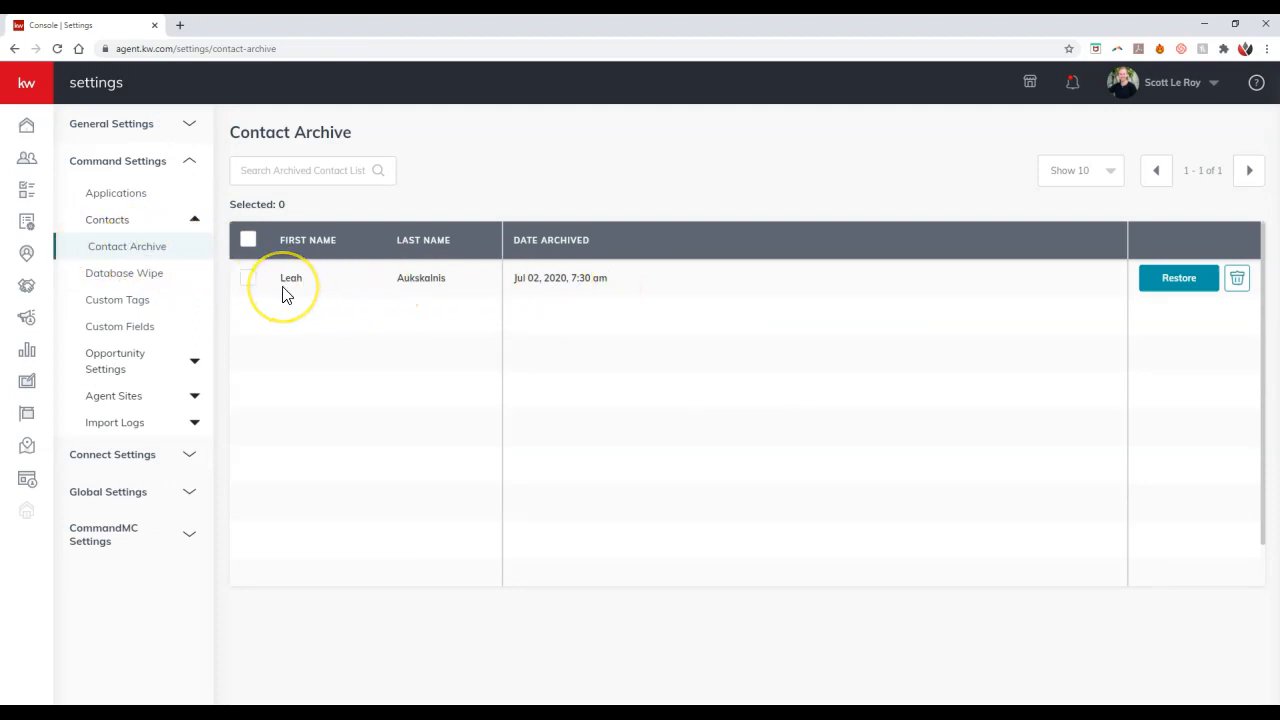
mouse_move(384, 292)
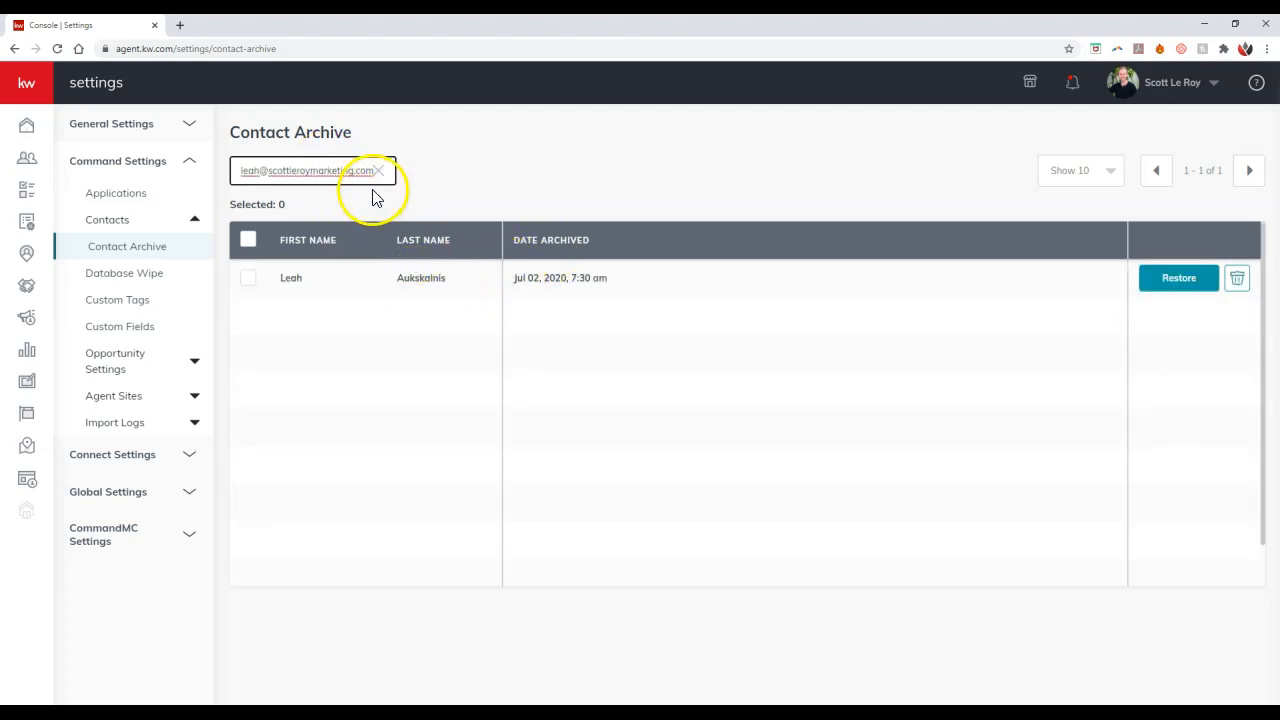
- Clear the archive search and restore Leah, leaving the archive empty
left_click(380, 170)
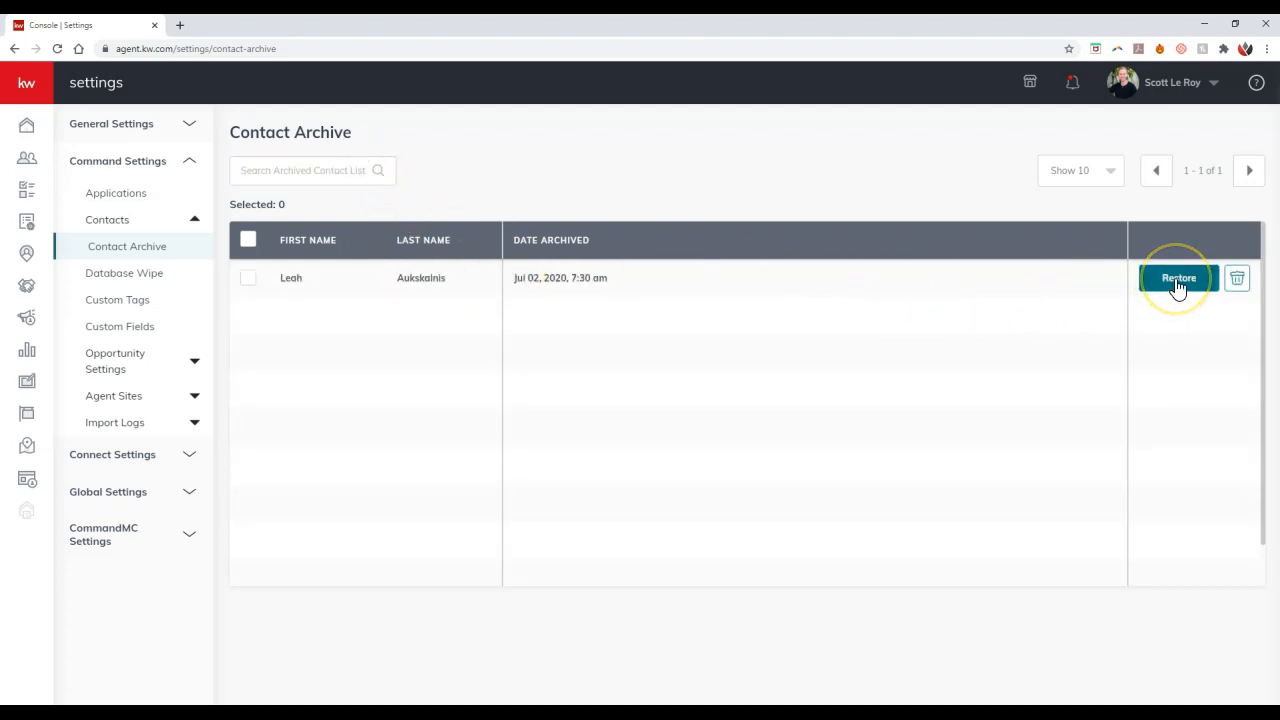
mouse_move(1236, 278)
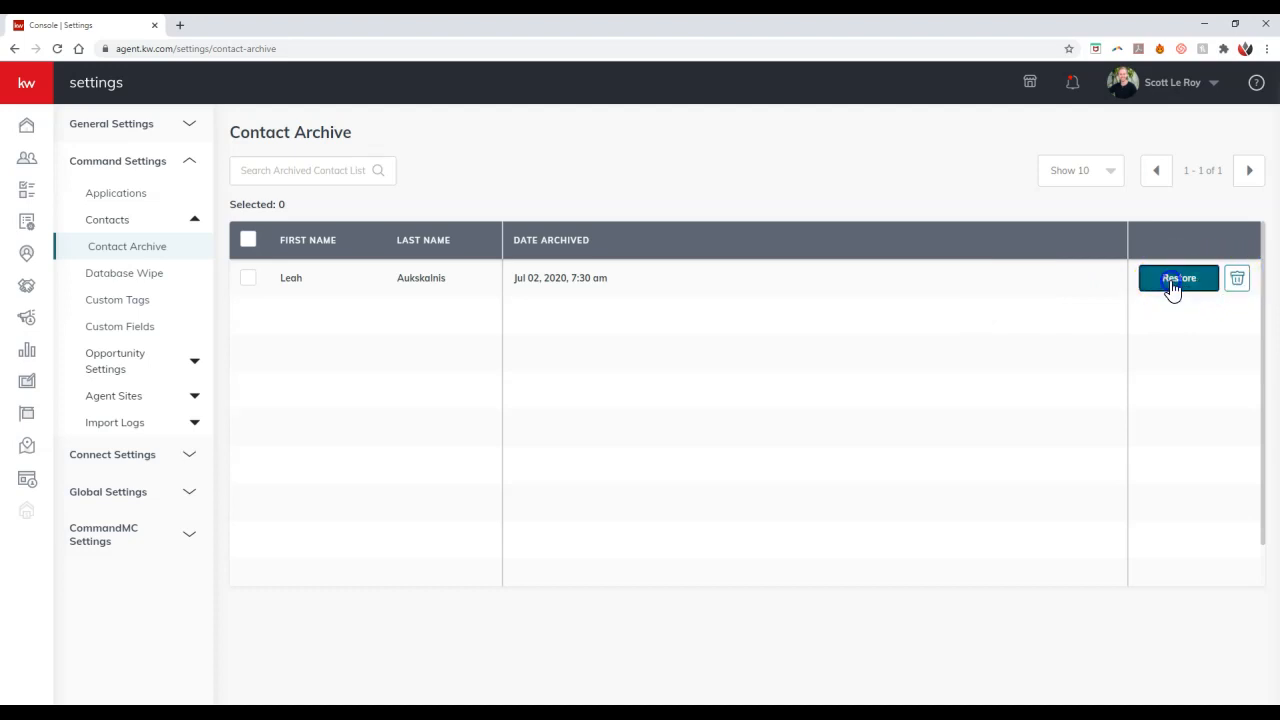
left_click(1178, 278)
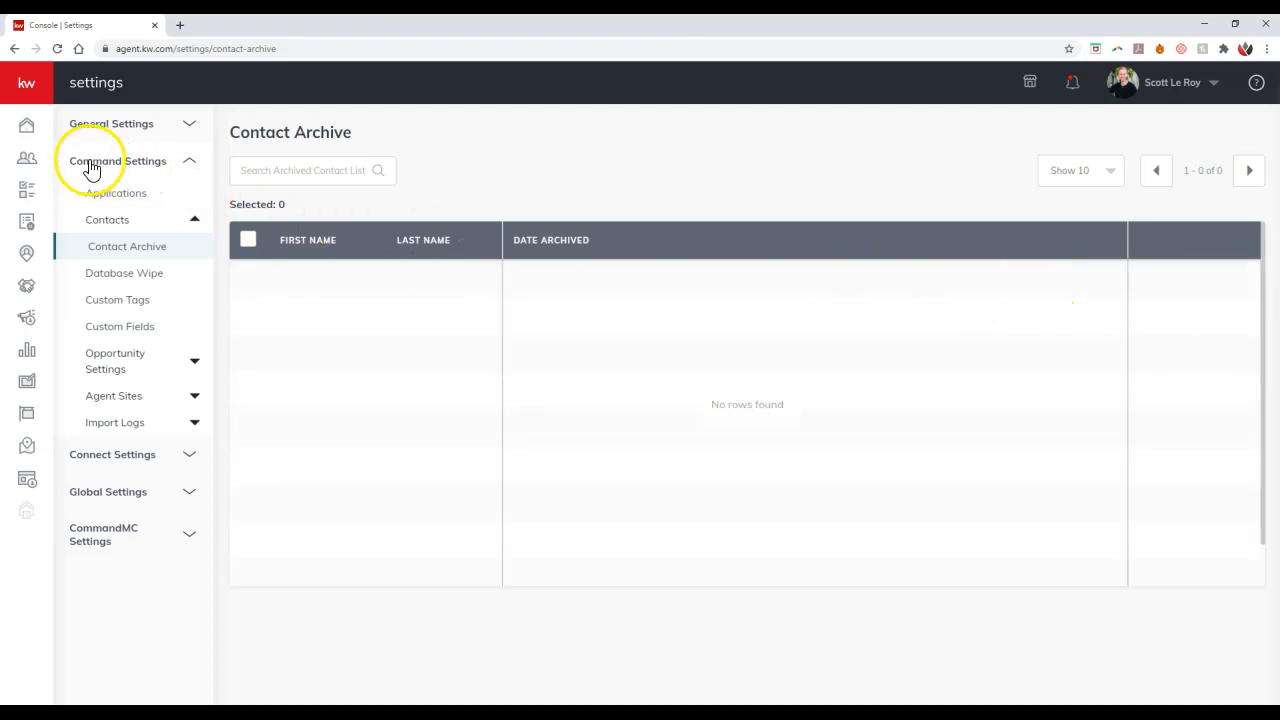
- Return to Contacts and search 'scottleroymarketing.com' so restored Leah is listed
left_click(28, 160)
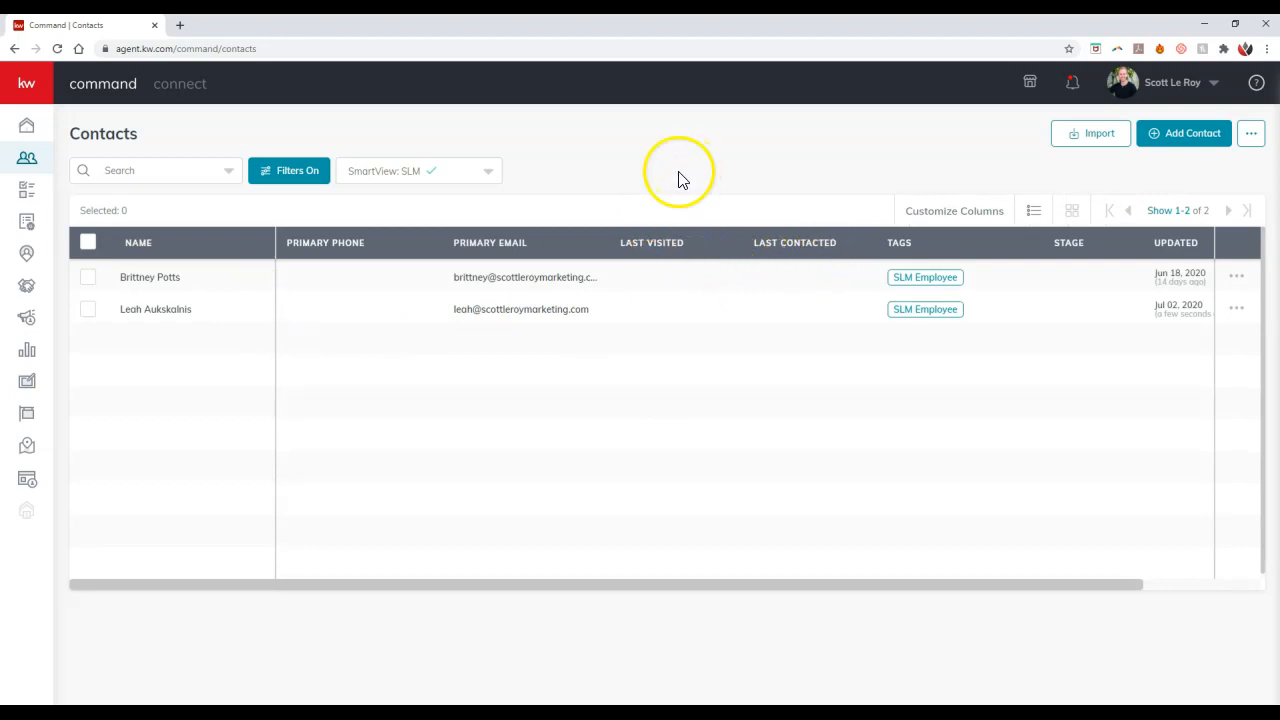
left_click(150, 170)
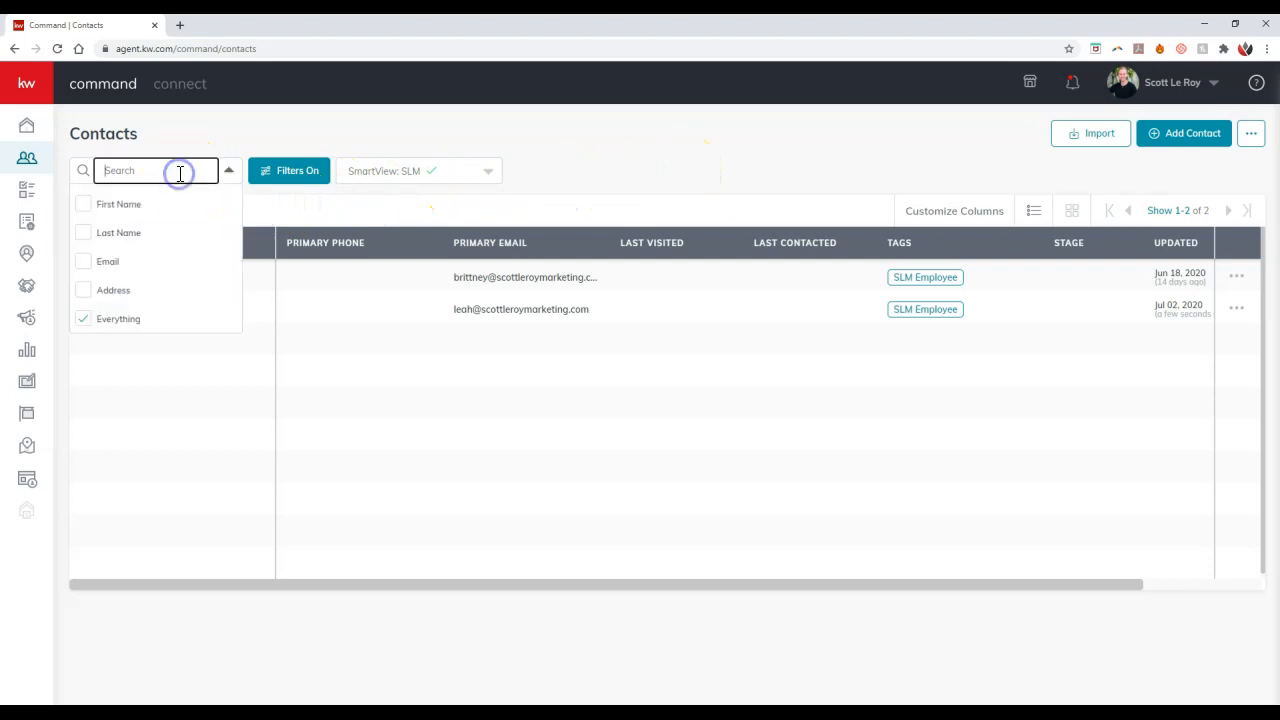
type("scottleroymarketing.com")
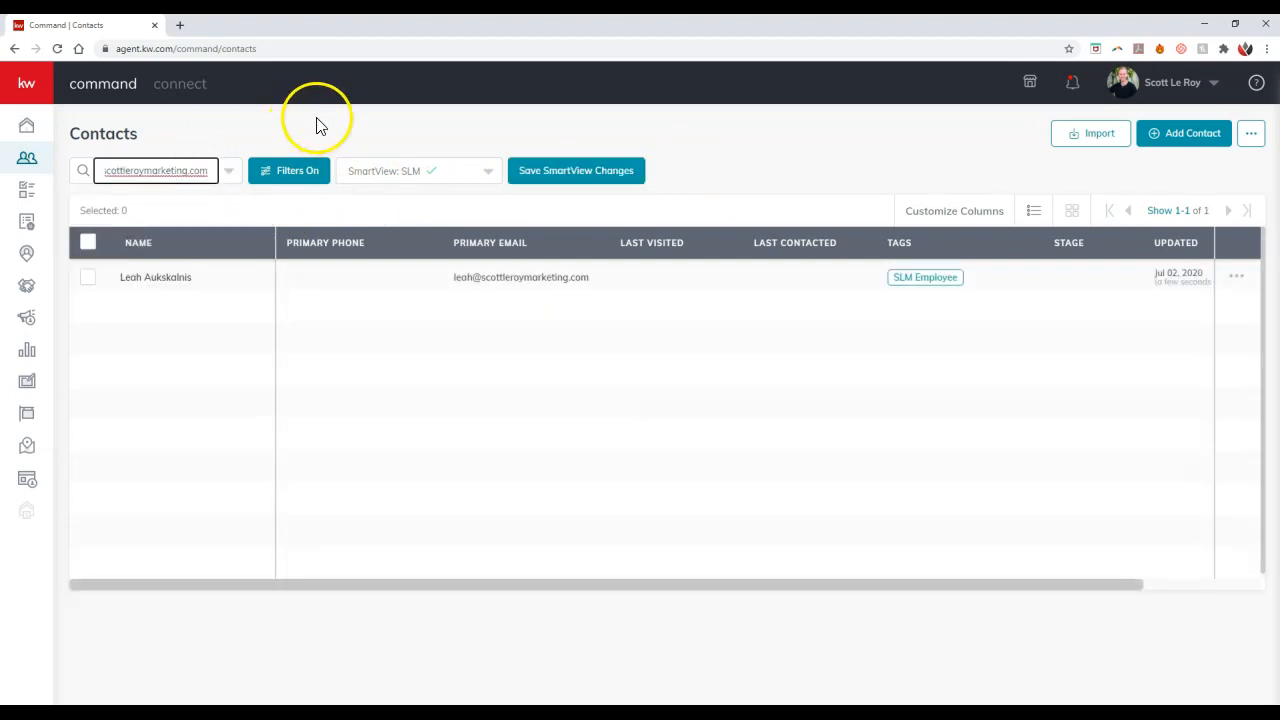
left_click(1170, 82)
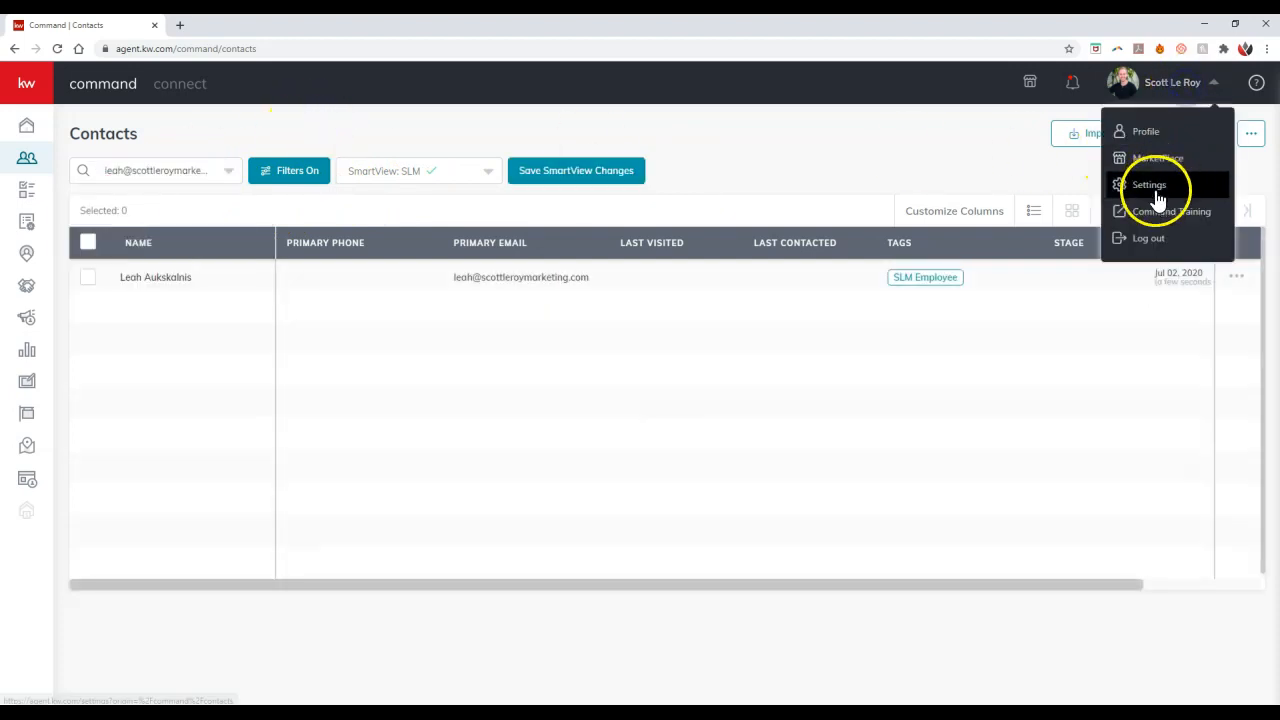